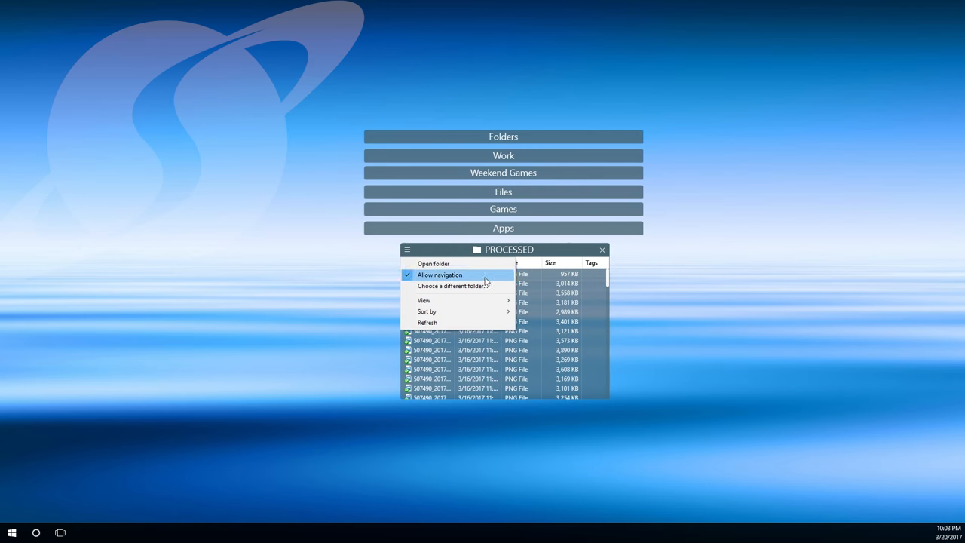
Step: Set the PROCESSED portal fence's view to Medium icons
left_click(423, 300)
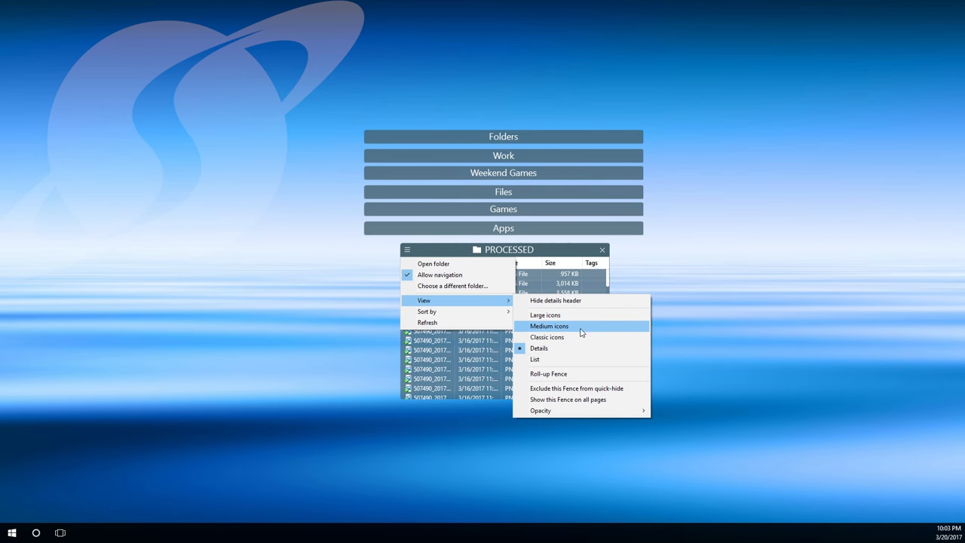
left_click(549, 325)
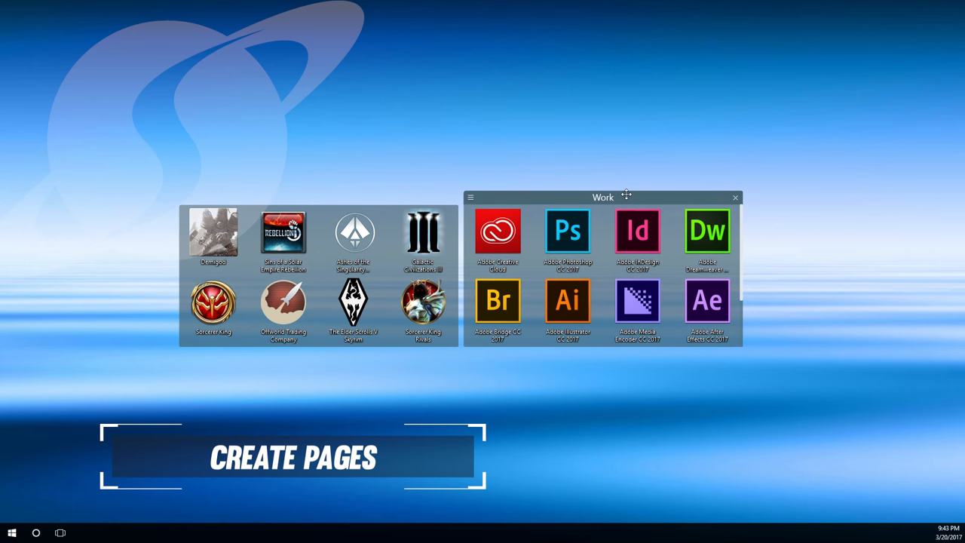
Step: Reposition the Work fence, then lower the Saturation of All Fences to about the midpoint
left_click_drag(603, 196, 914, 232)
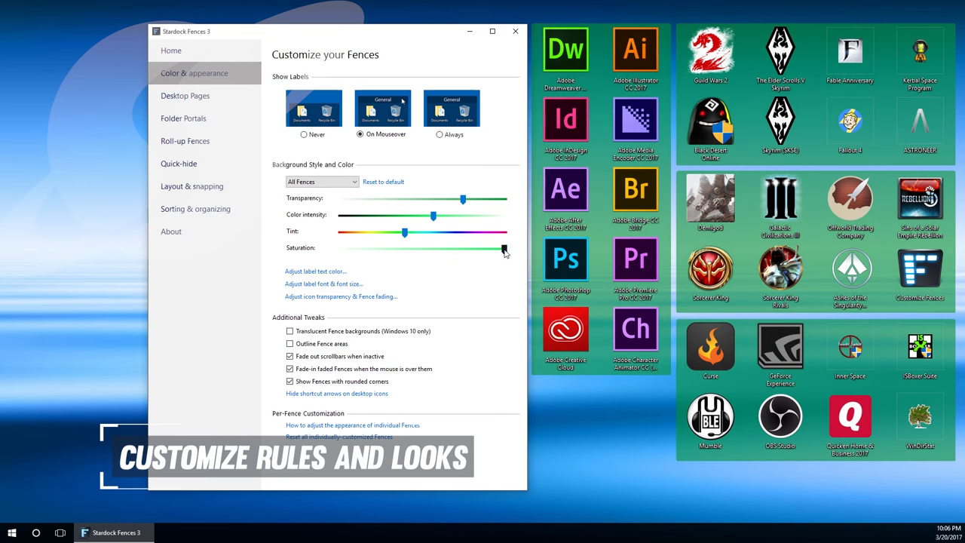
left_click_drag(500, 249, 389, 249)
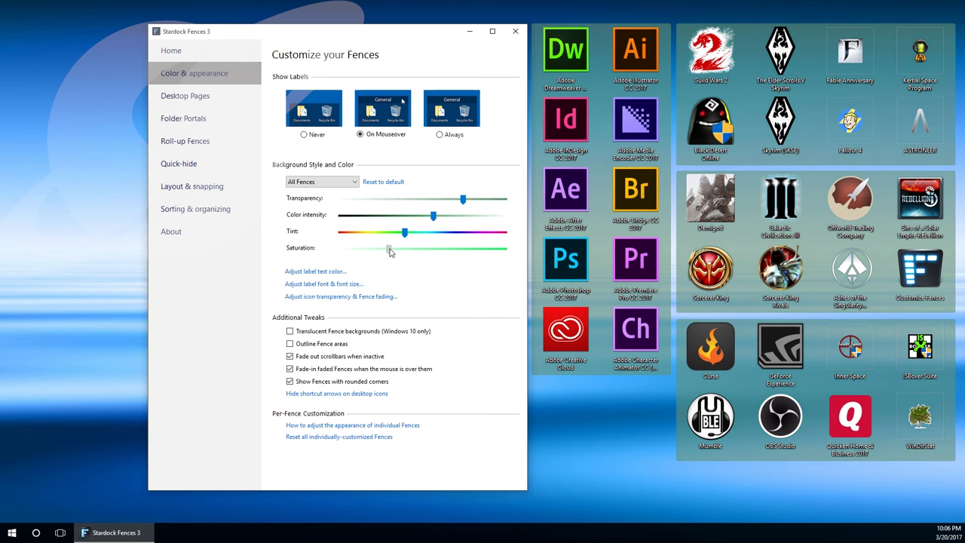